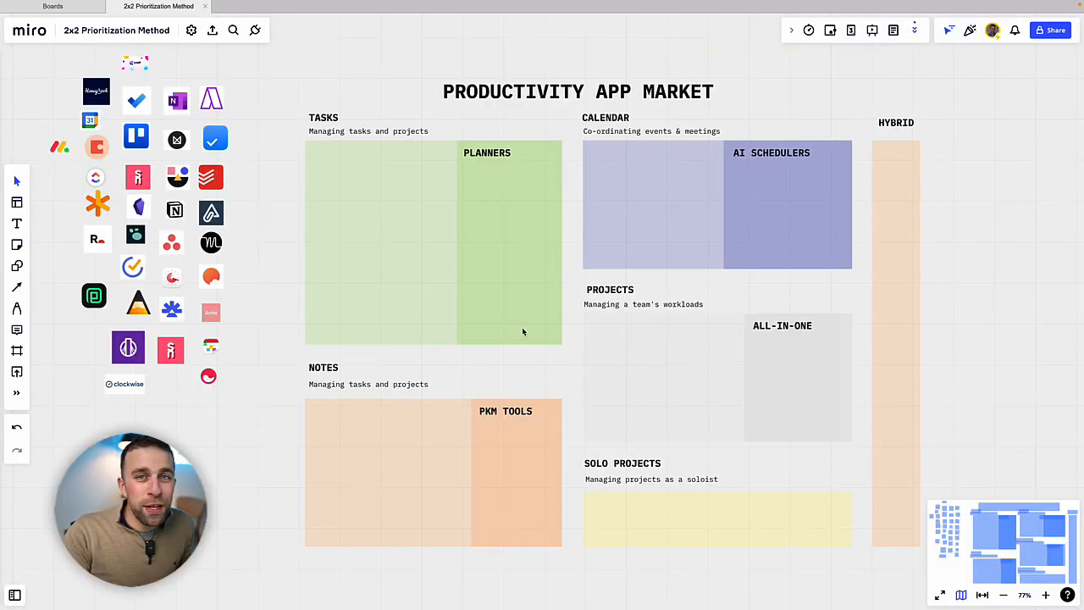
mouse_move(409, 283)
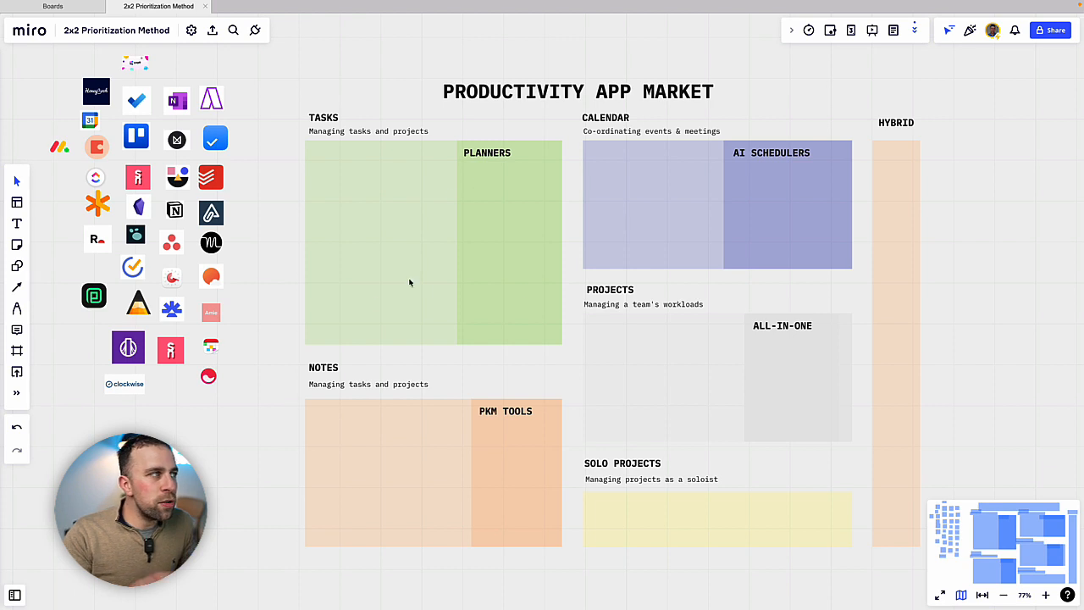
mouse_move(427, 294)
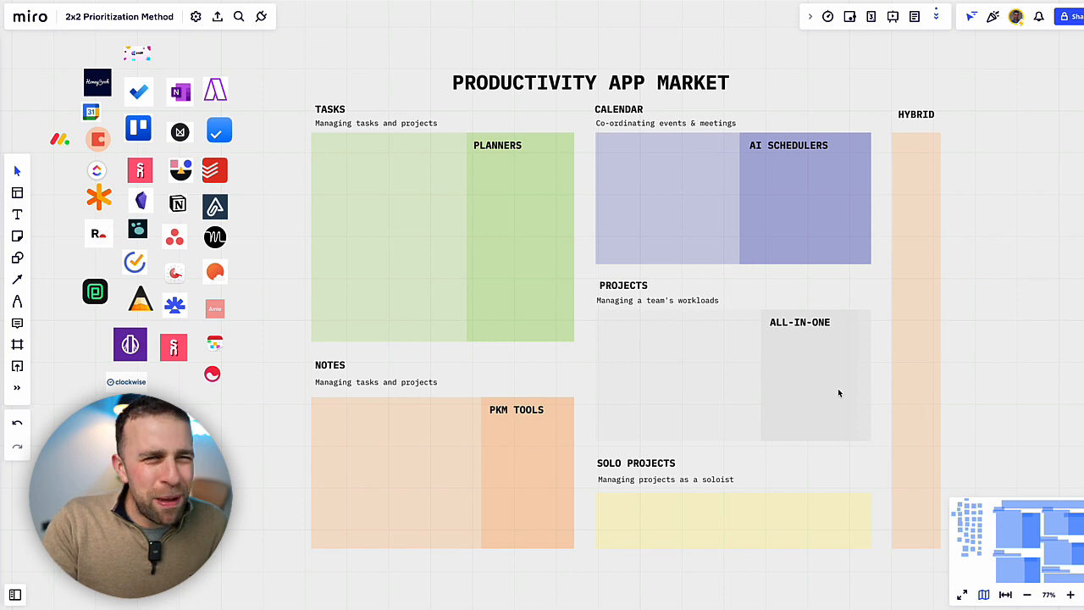
mouse_move(781, 396)
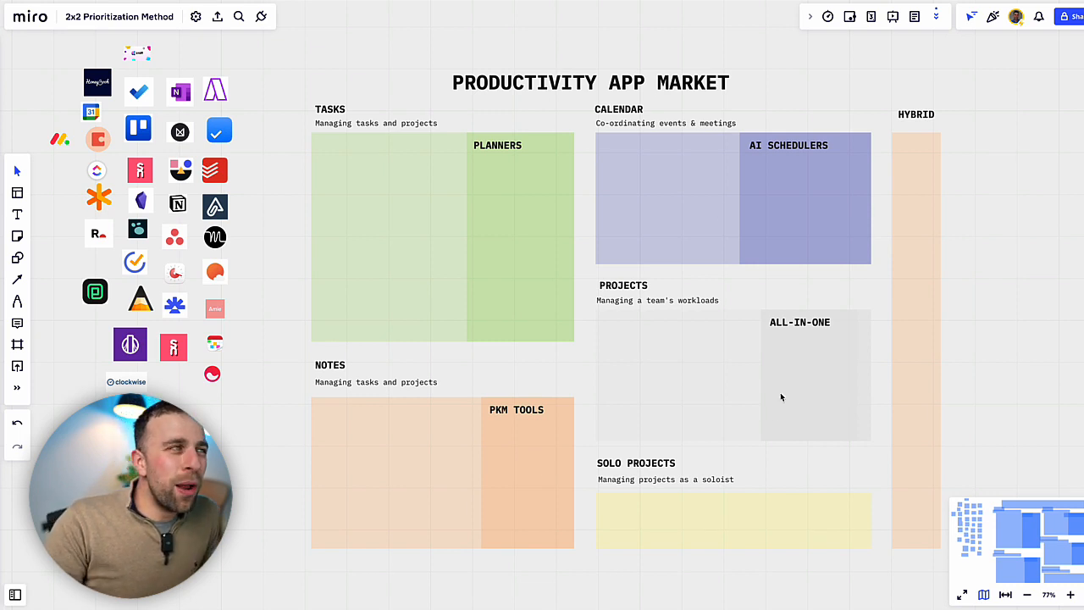
mouse_move(805, 374)
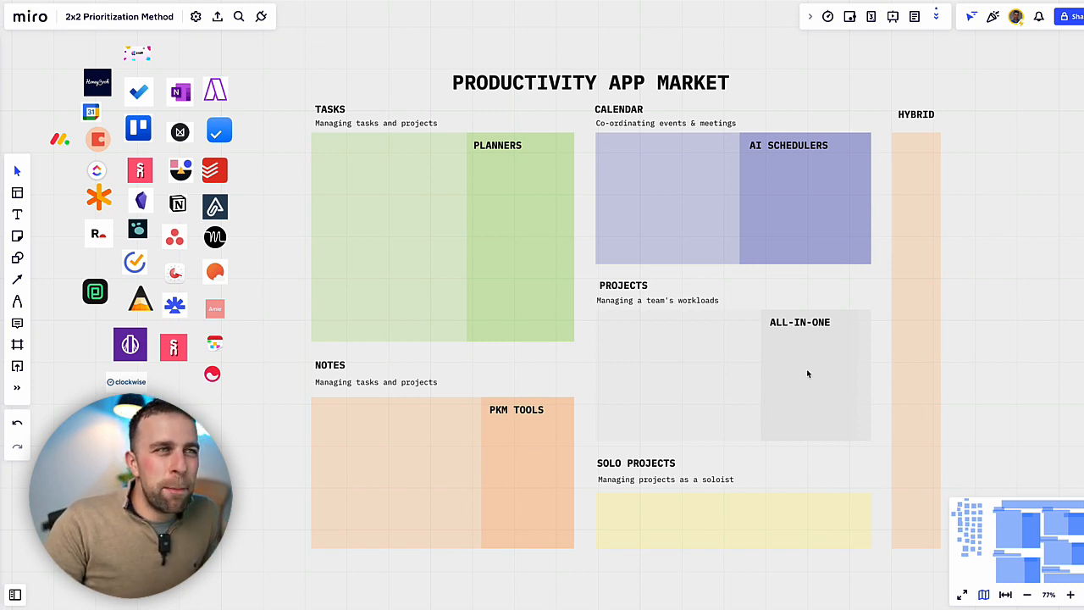
mouse_move(472, 248)
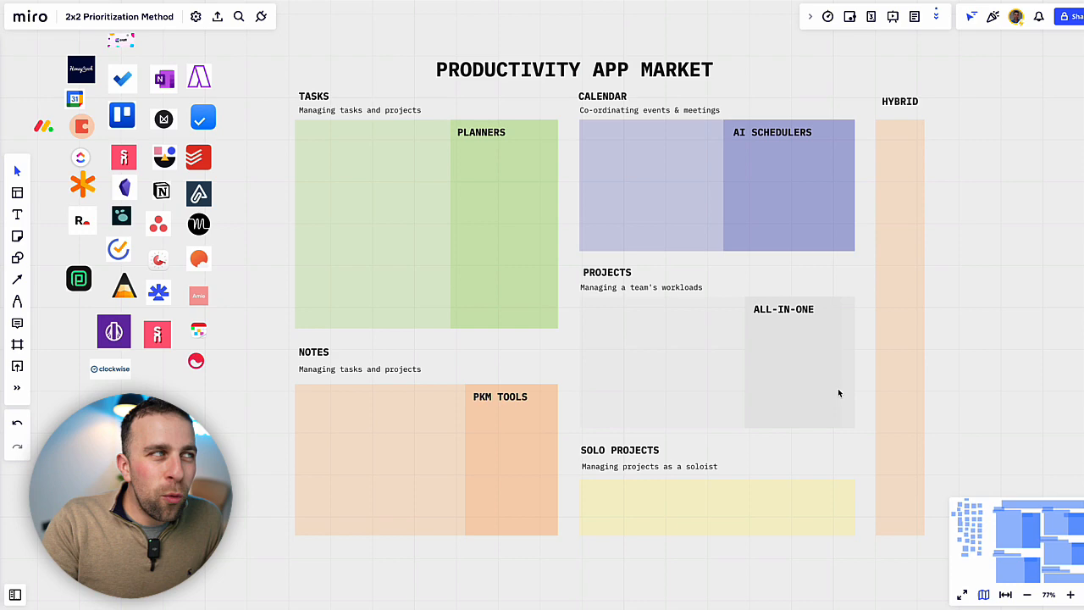
- Place the blue checkmark and red logos in Tasks and a logo in Planners
scroll(down, 3)
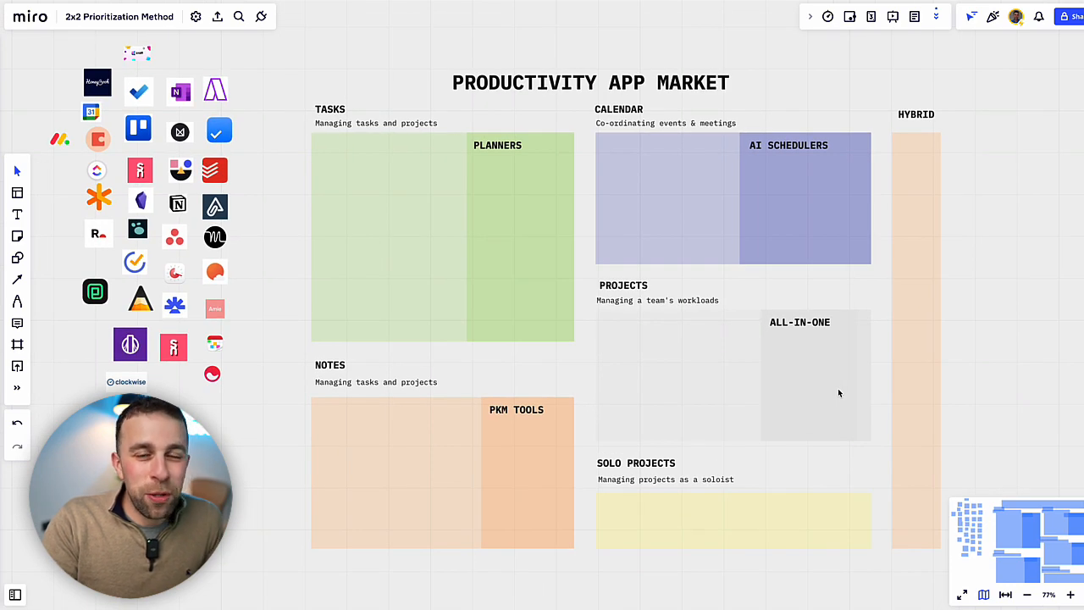
mouse_move(781, 396)
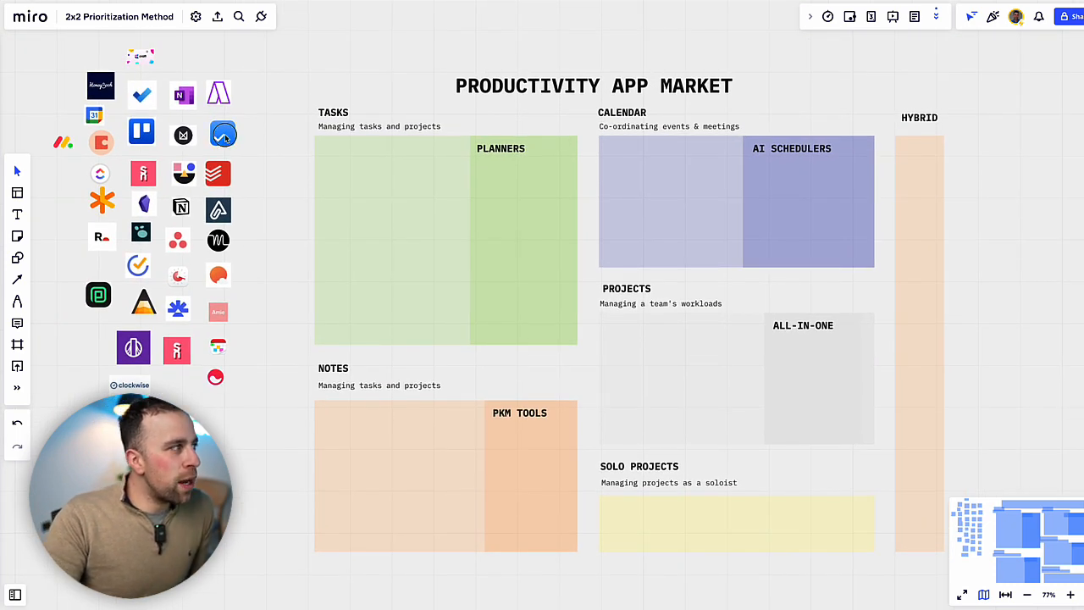
drag(223, 134, 342, 161)
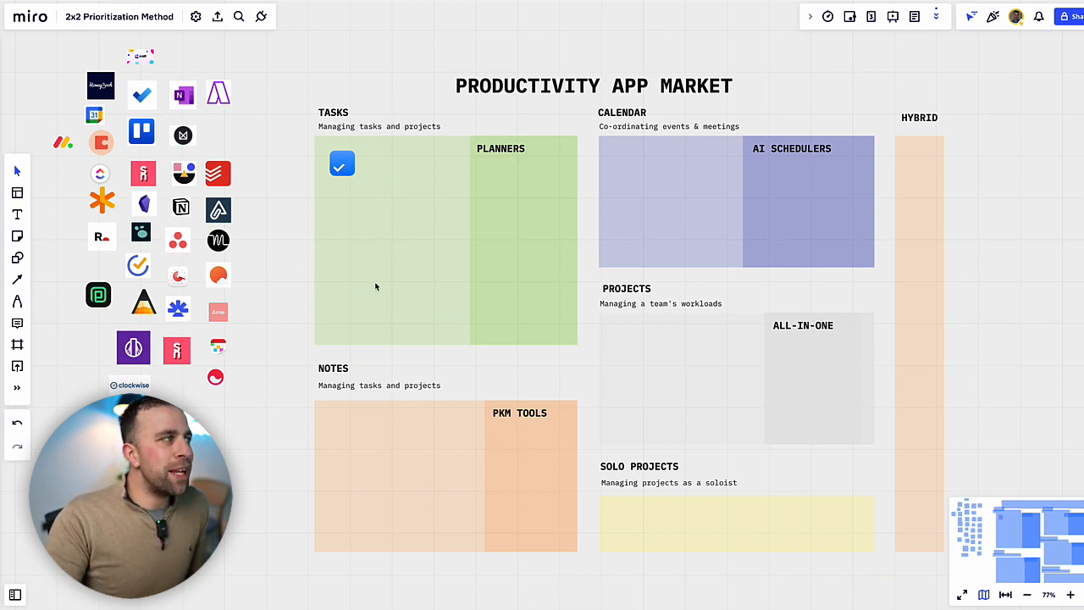
mouse_move(244, 180)
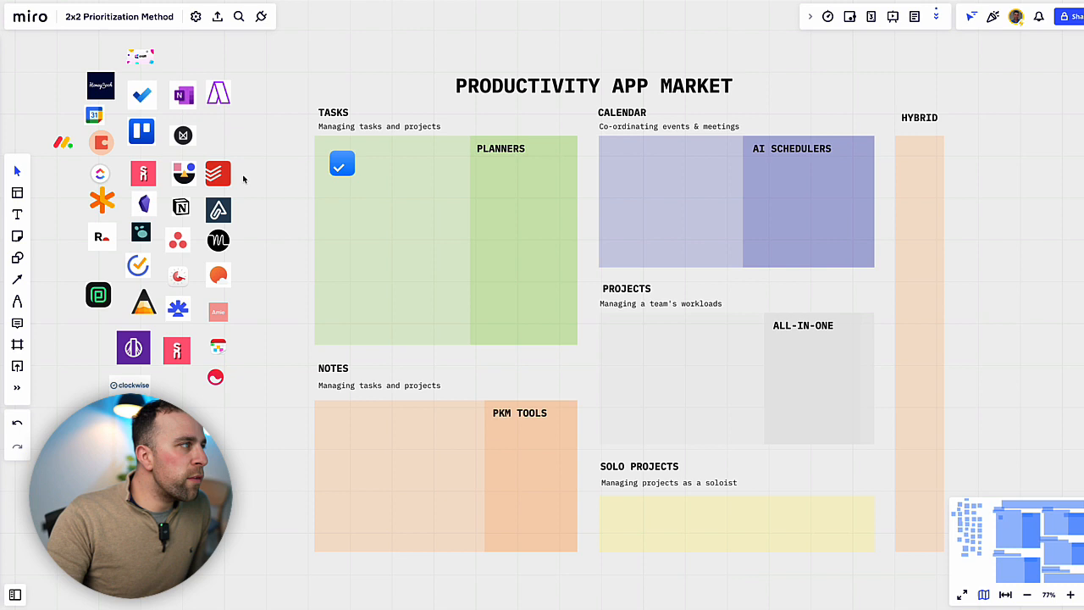
drag(217, 173, 379, 162)
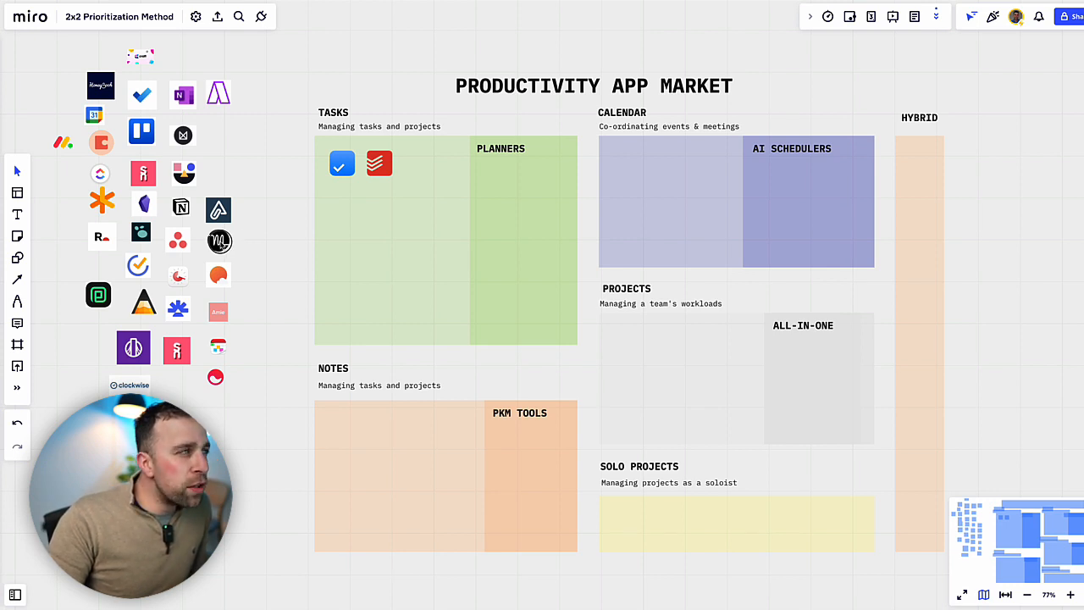
drag(221, 241, 491, 178)
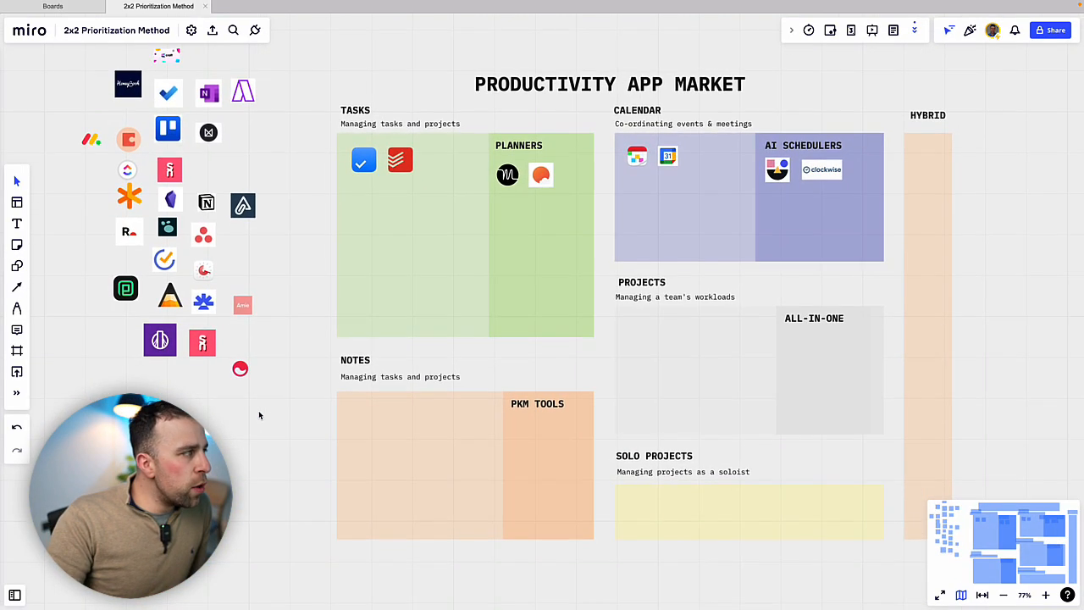
- Settle a dark logo in the Notes zone after briefly trying it in PKM Tools
drag(243, 207, 357, 420)
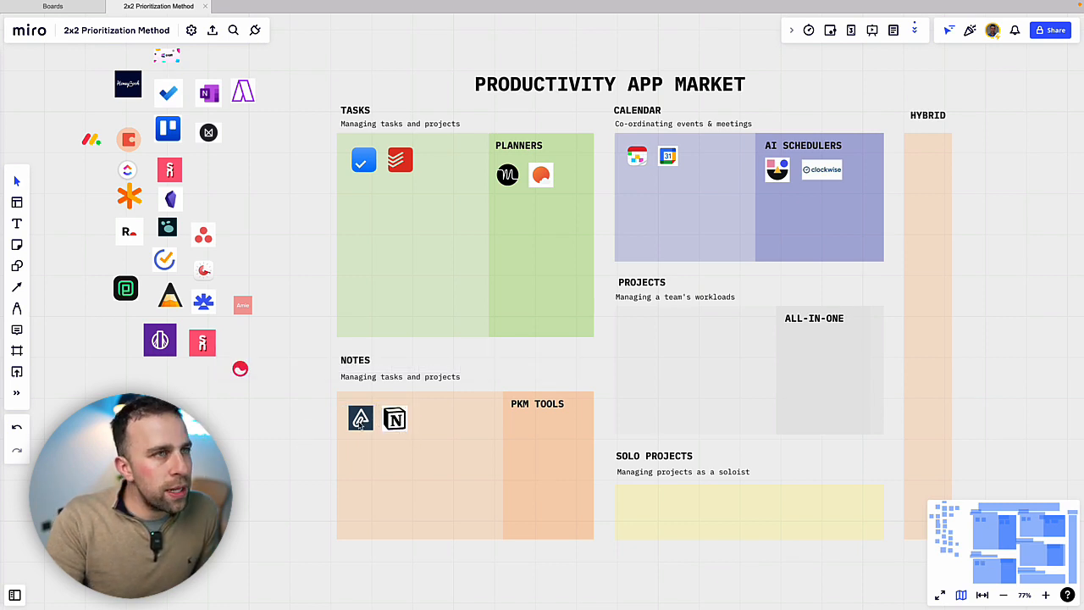
drag(359, 417, 523, 432)
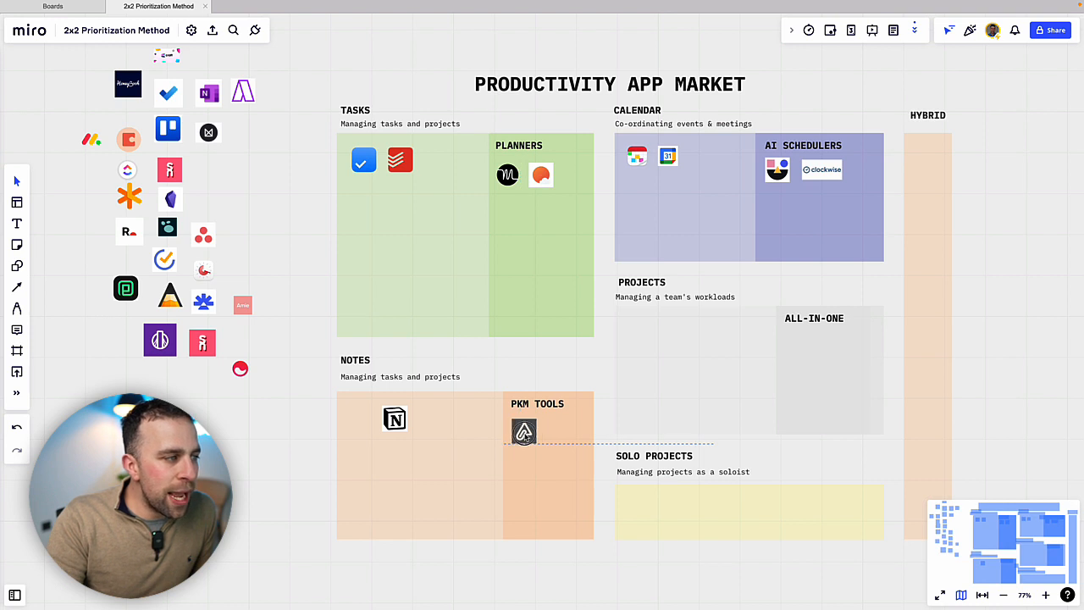
drag(524, 432, 927, 159)
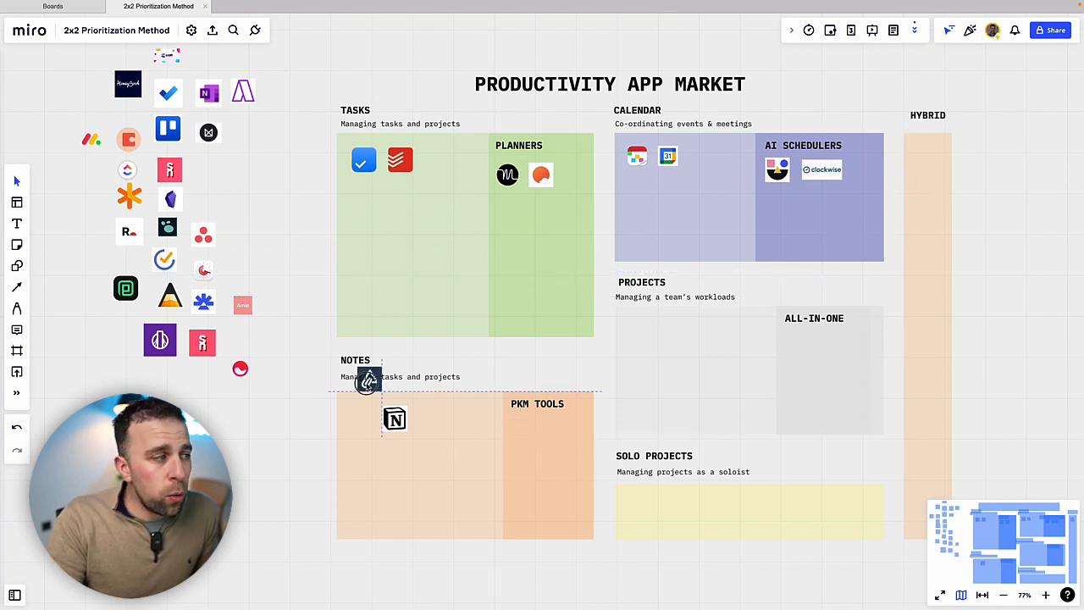
drag(365, 379, 359, 419)
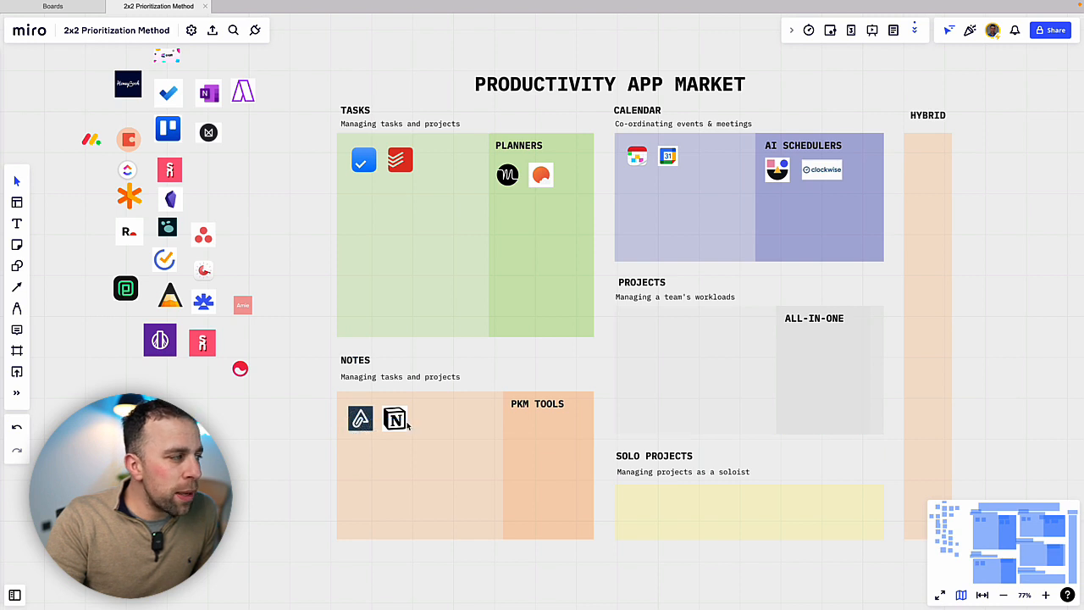
- Return the Notion logo from Notes to the unsorted cluster
click(394, 419)
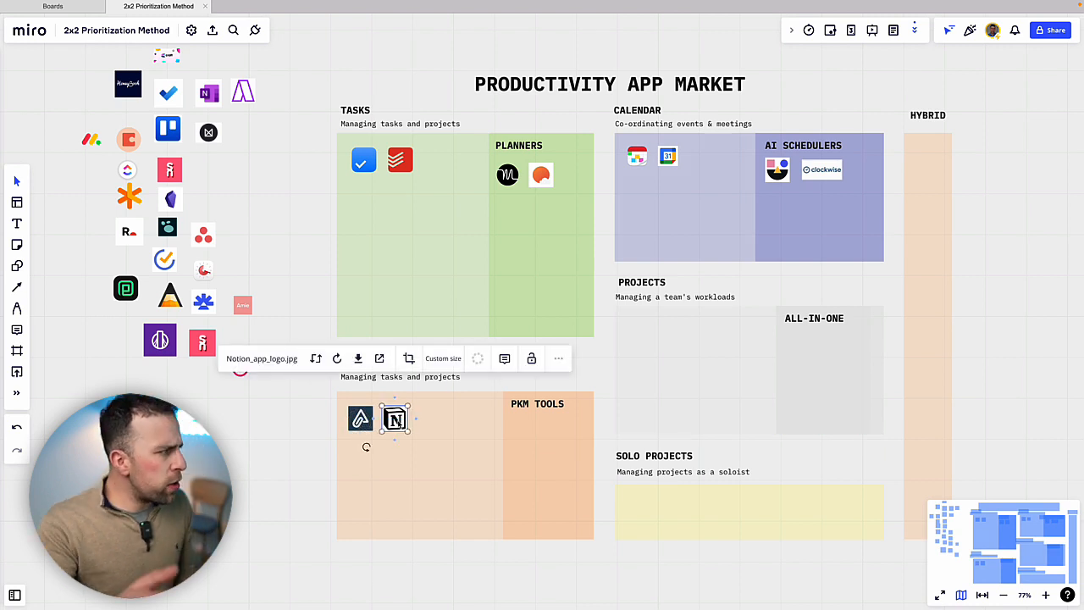
drag(393, 416, 269, 279)
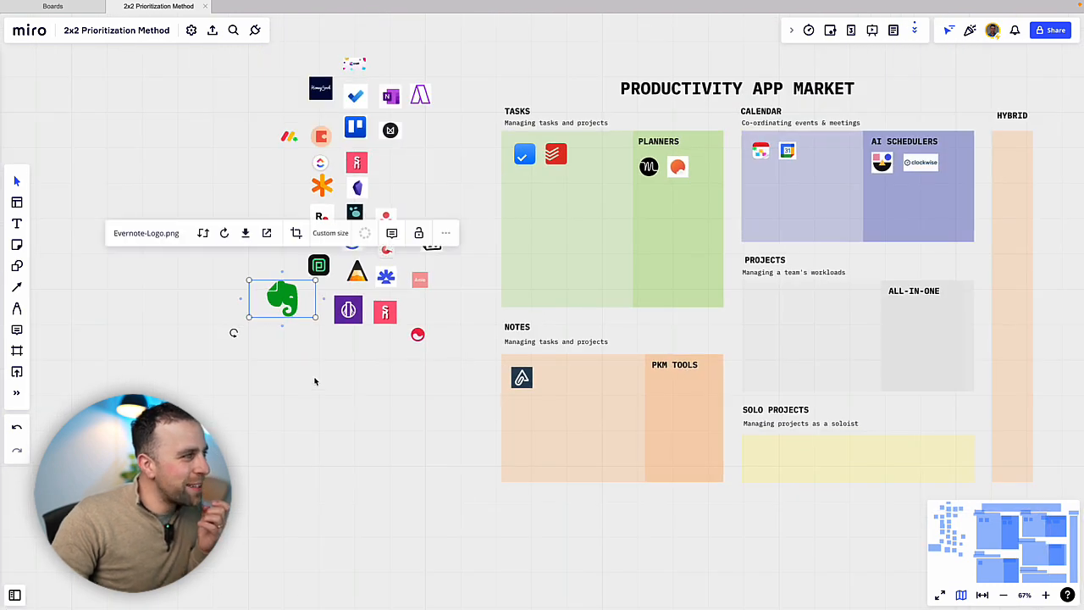
- Place the Evernote logo in the Notes zone
drag(281, 298, 556, 379)
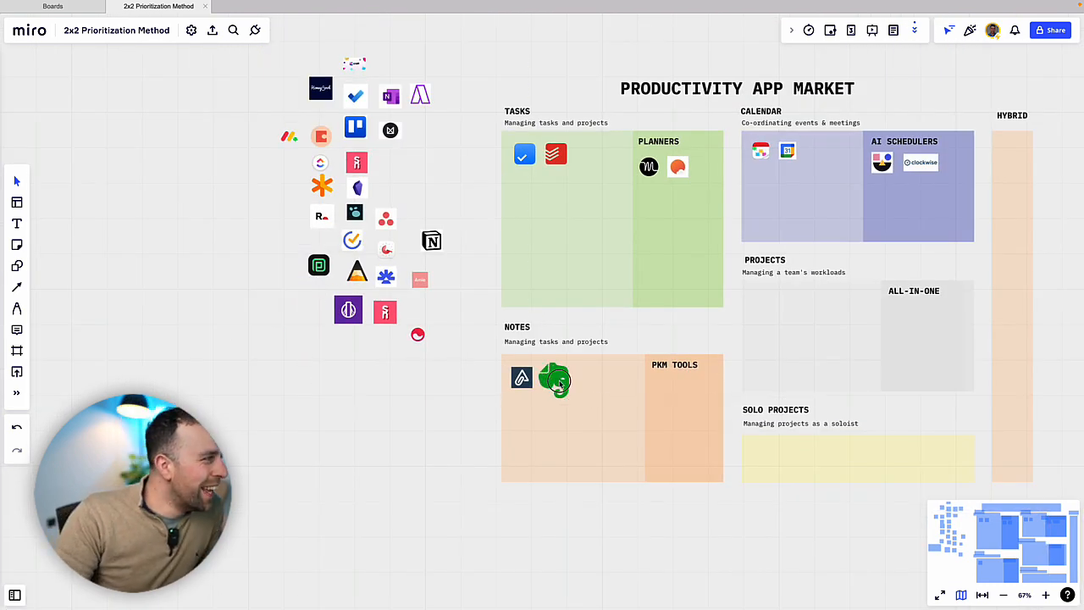
click(556, 379)
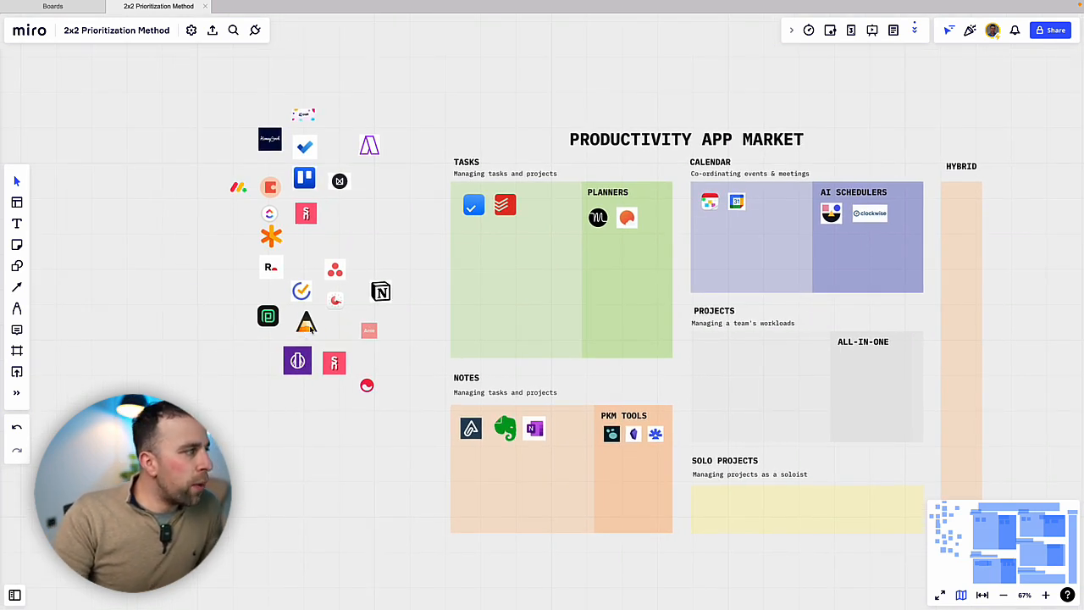
- Place the triangle logo in the Hybrid zone
drag(305, 322, 471, 454)
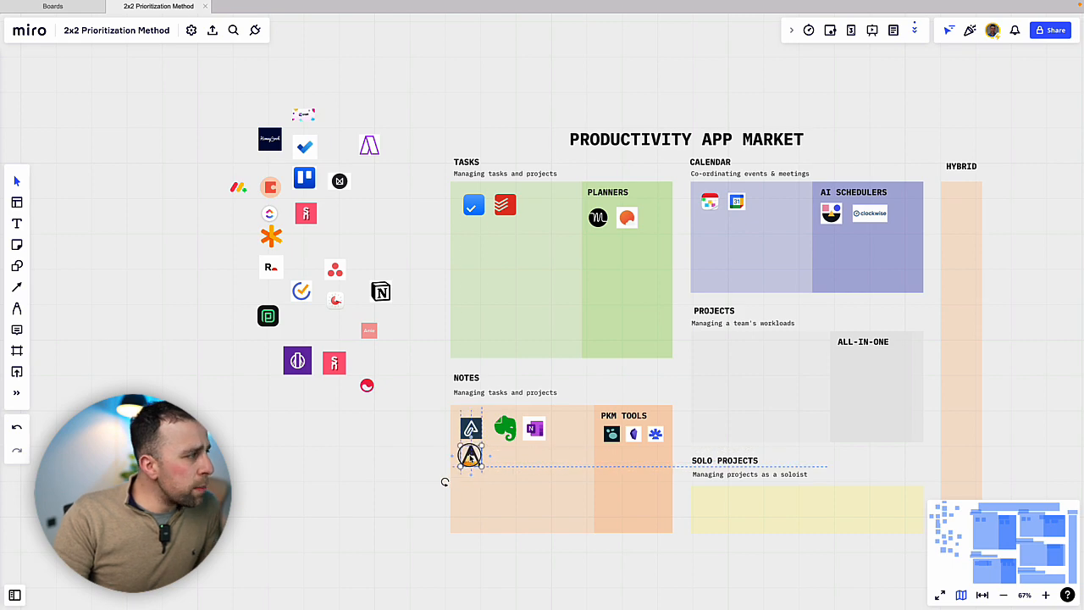
drag(471, 454, 962, 201)
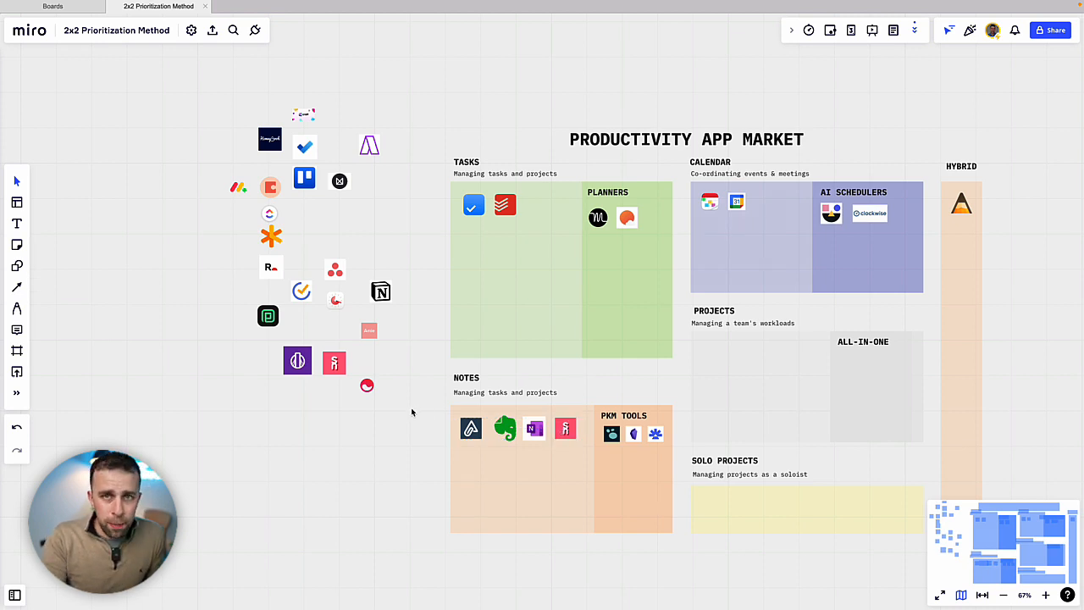
mouse_move(508, 374)
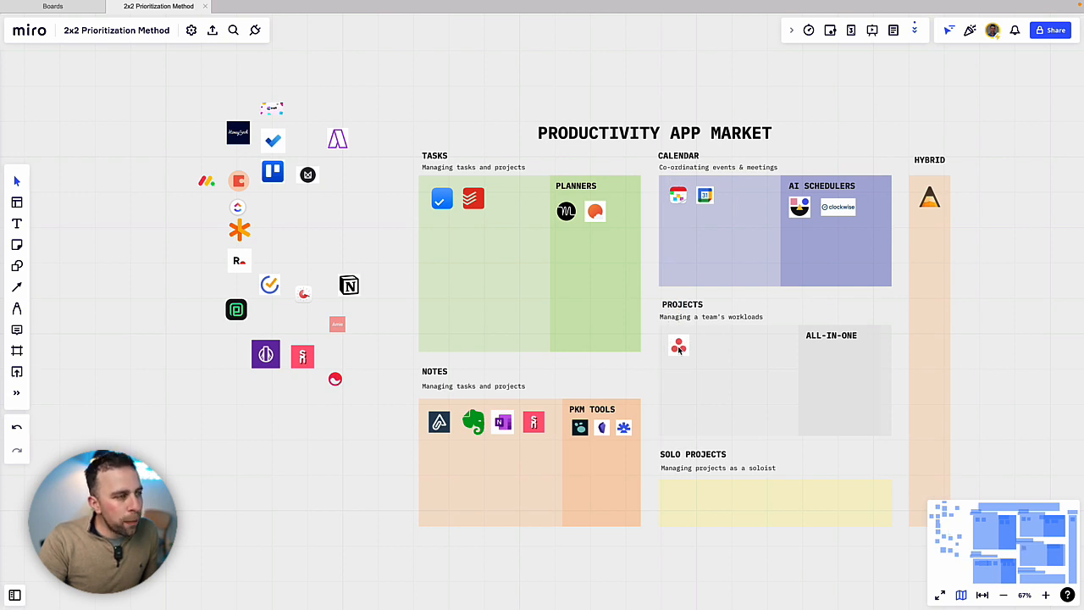
mouse_move(272, 173)
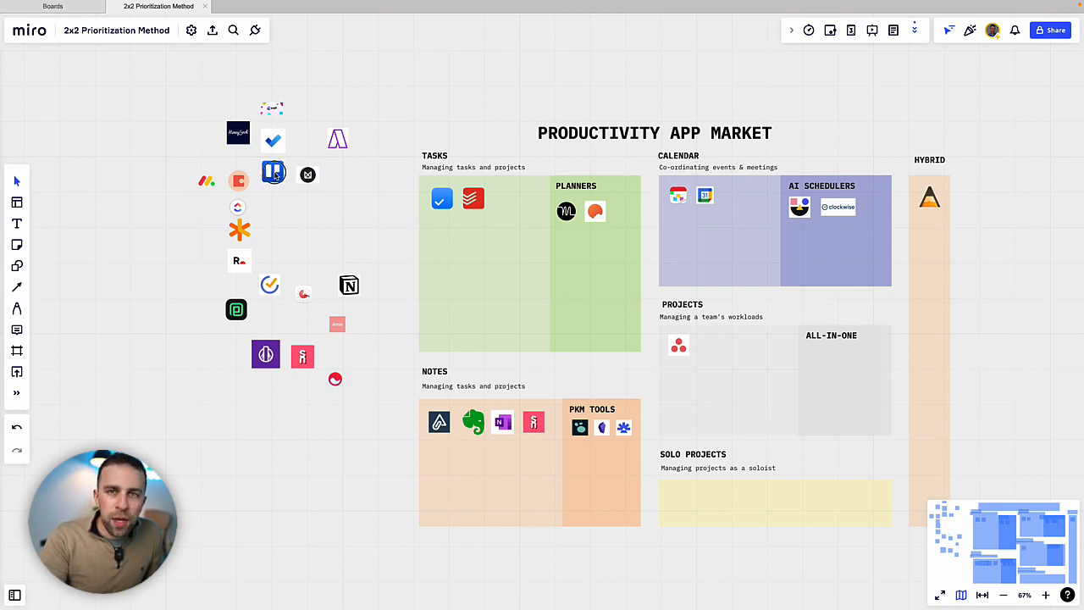
- Add the blue logo and another to Projects and the orange logo to All-in-One beside Notion
drag(273, 172, 709, 347)
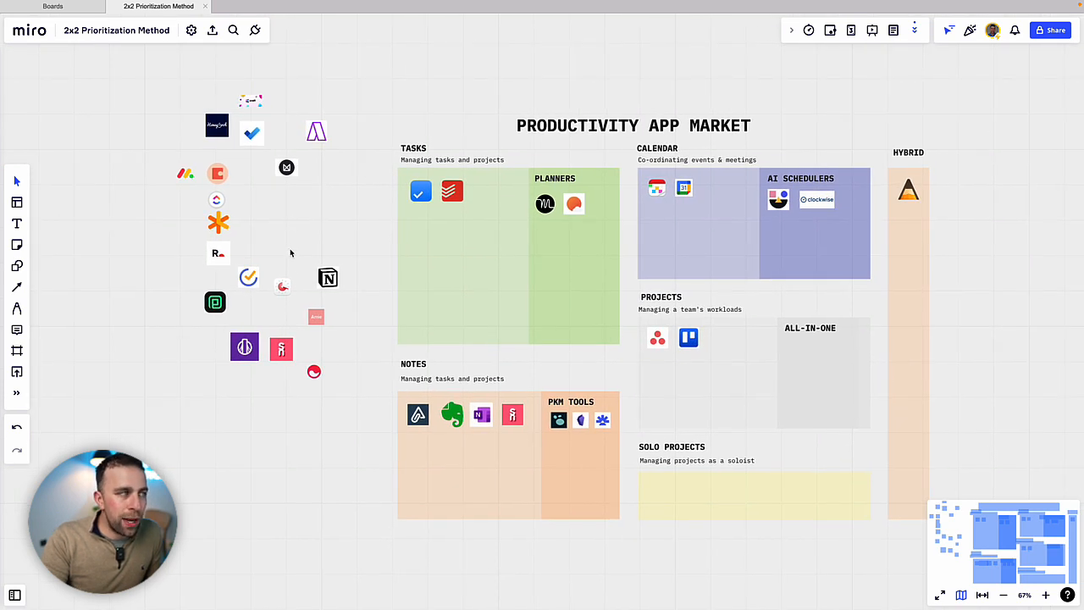
drag(329, 278, 794, 349)
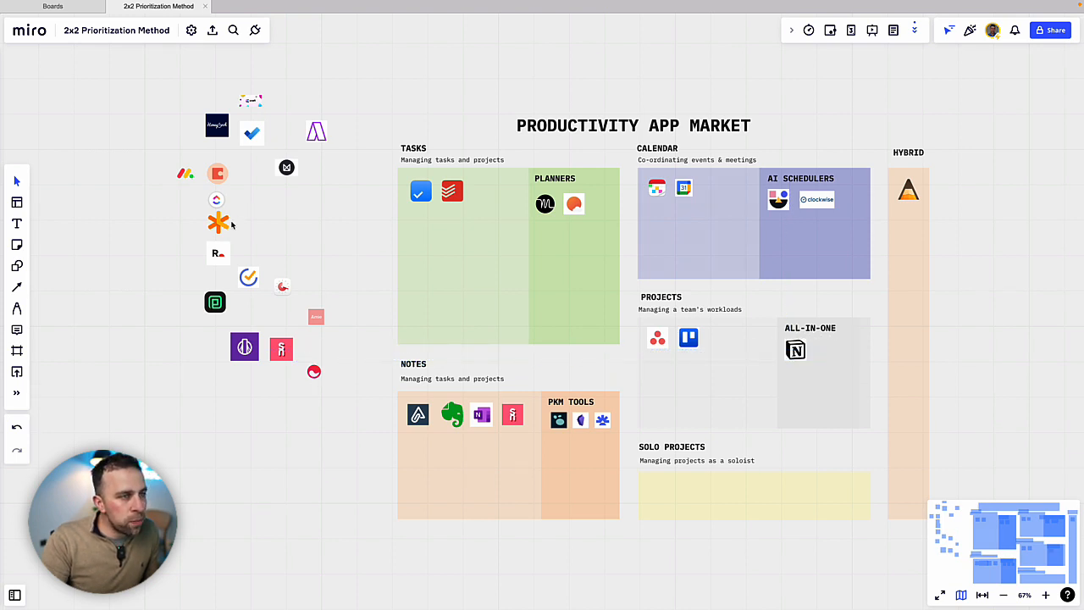
drag(217, 172, 674, 338)
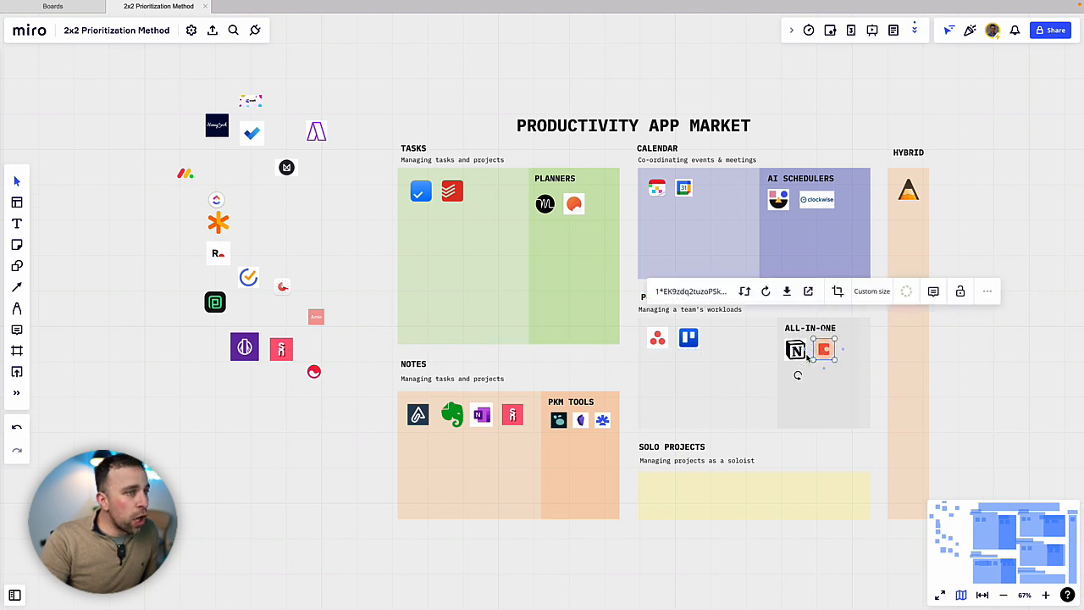
click(946, 364)
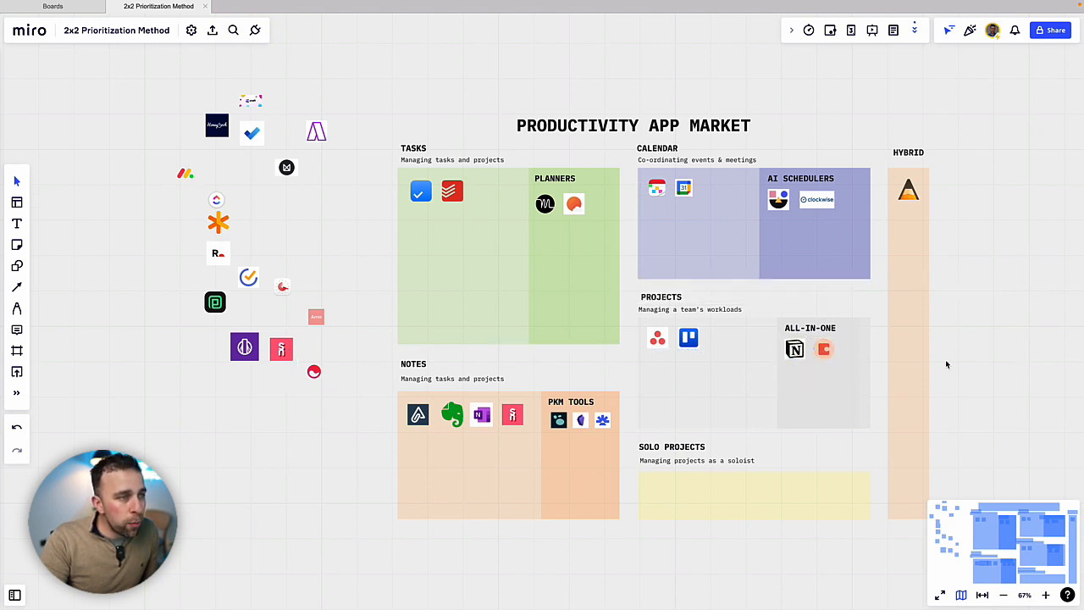
mouse_move(285, 153)
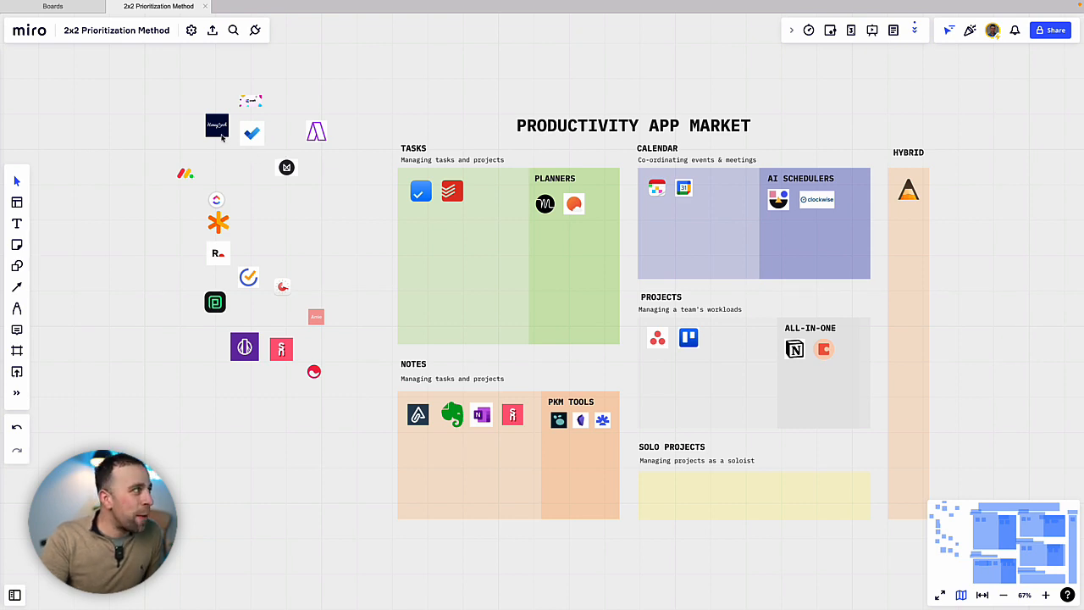
- Place the HoneyBook logo and the round black logo in Solo Projects
drag(217, 125, 660, 497)
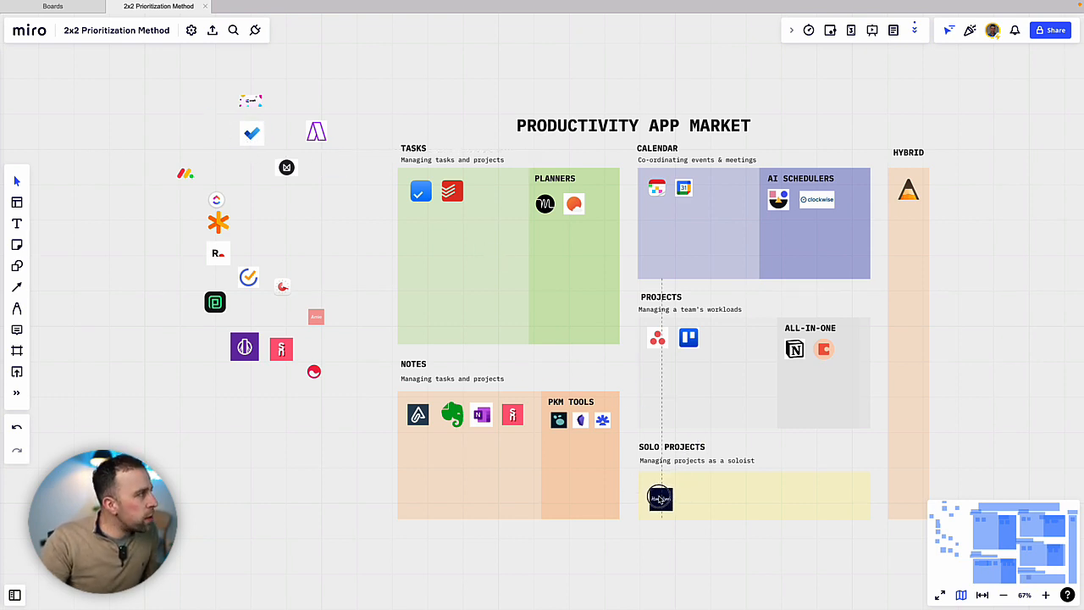
click(660, 498)
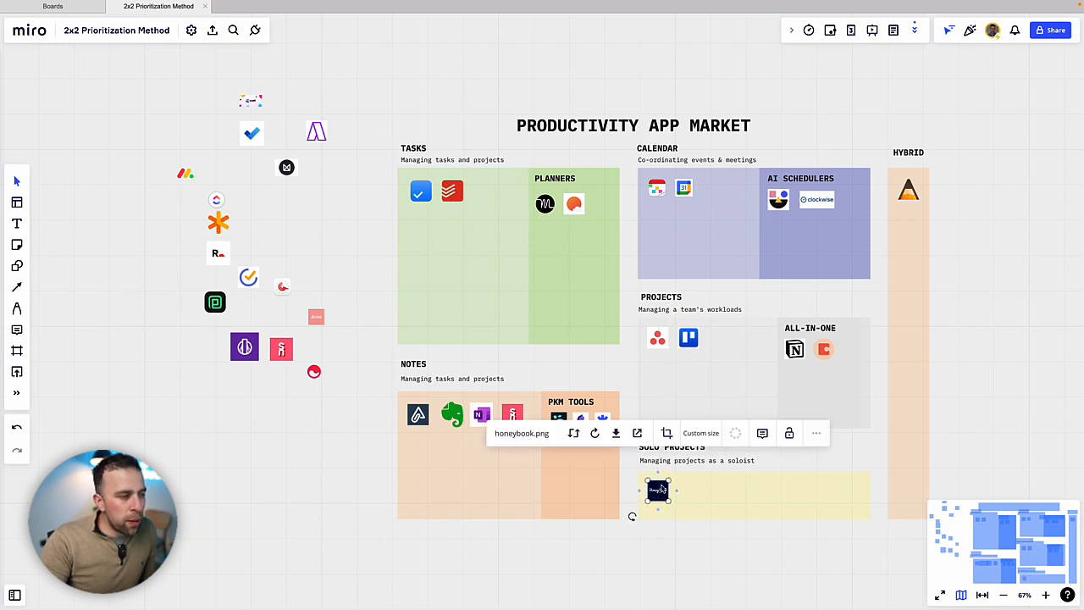
mouse_move(659, 547)
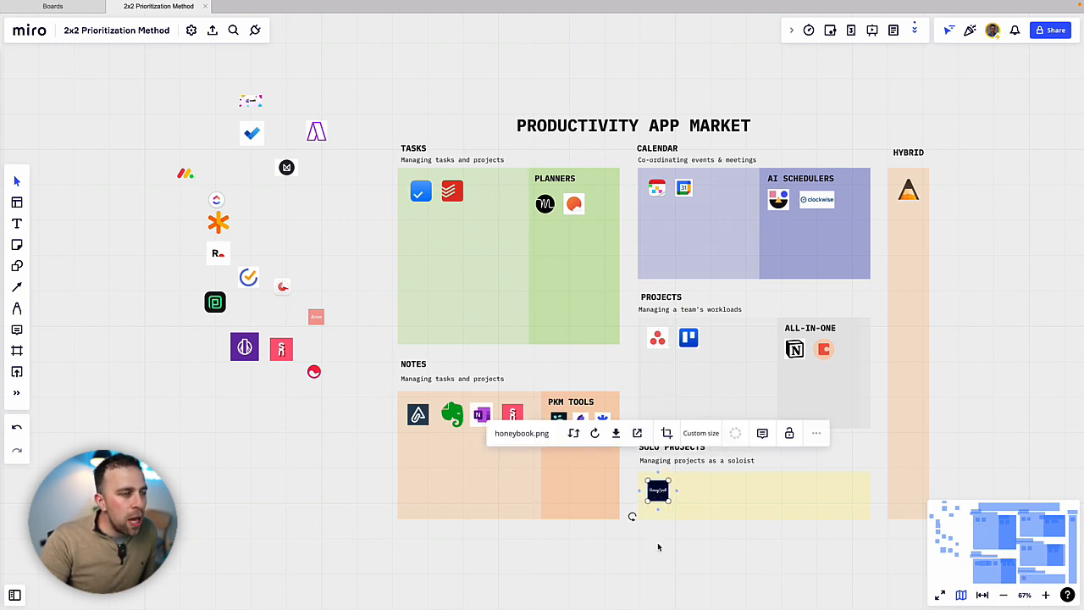
click(664, 550)
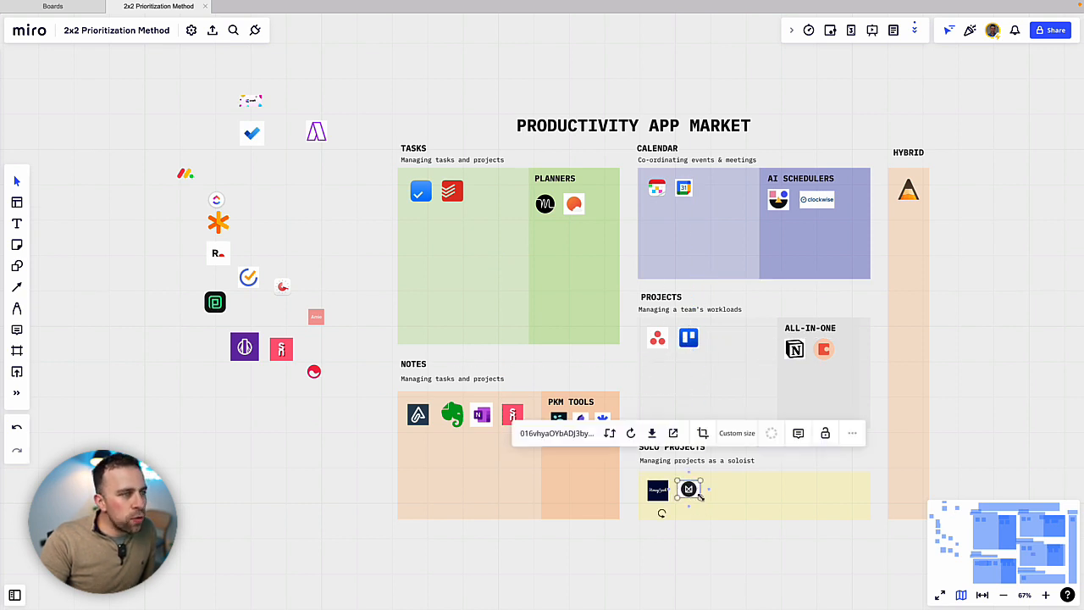
click(703, 576)
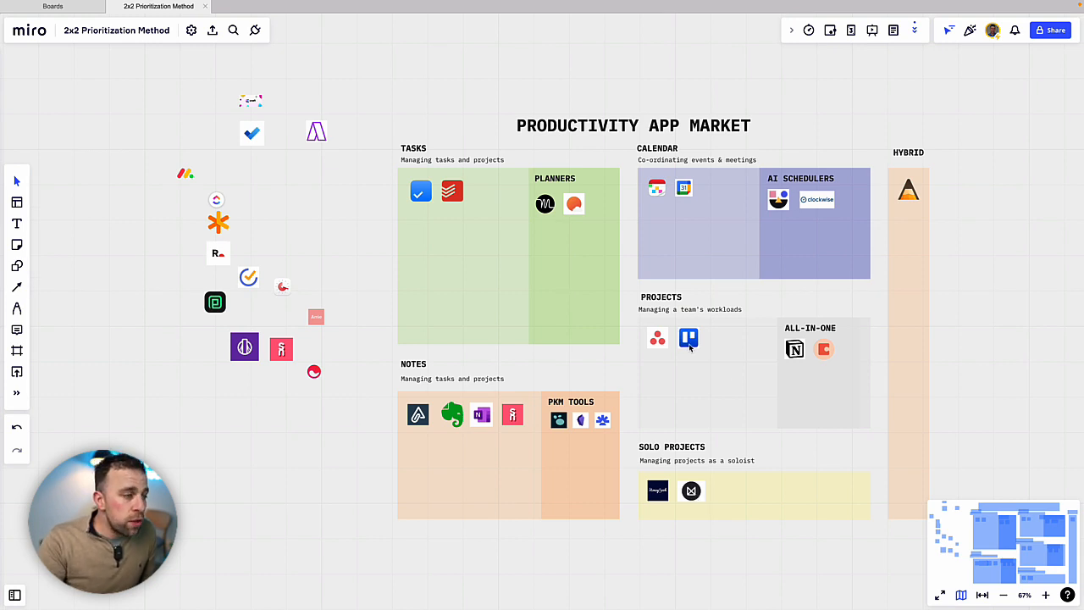
mouse_move(215, 303)
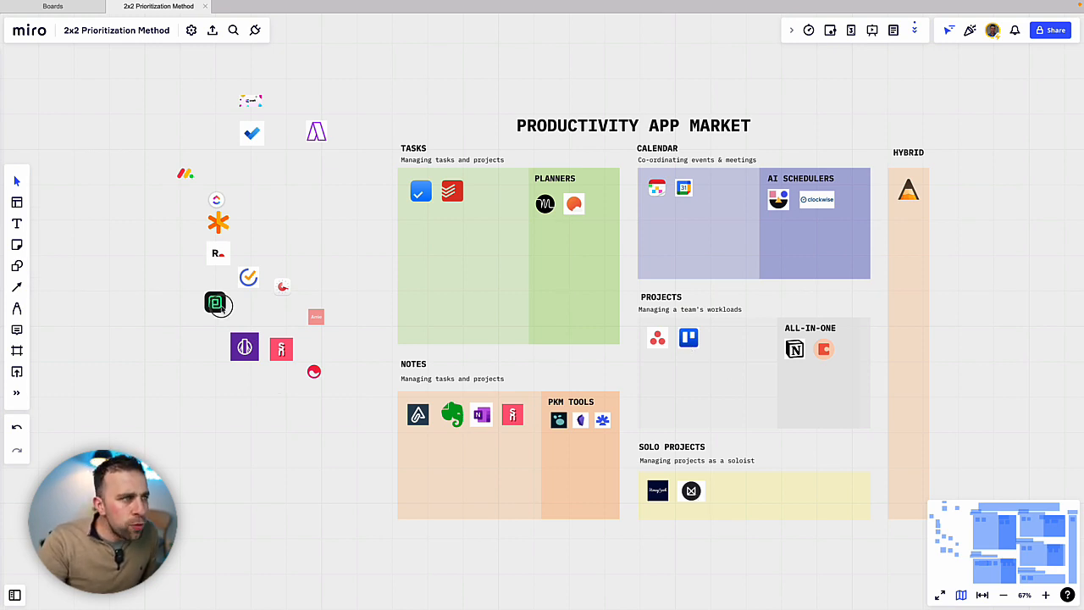
- Move the green logo into Solo Projects as its third logo
drag(217, 303, 725, 491)
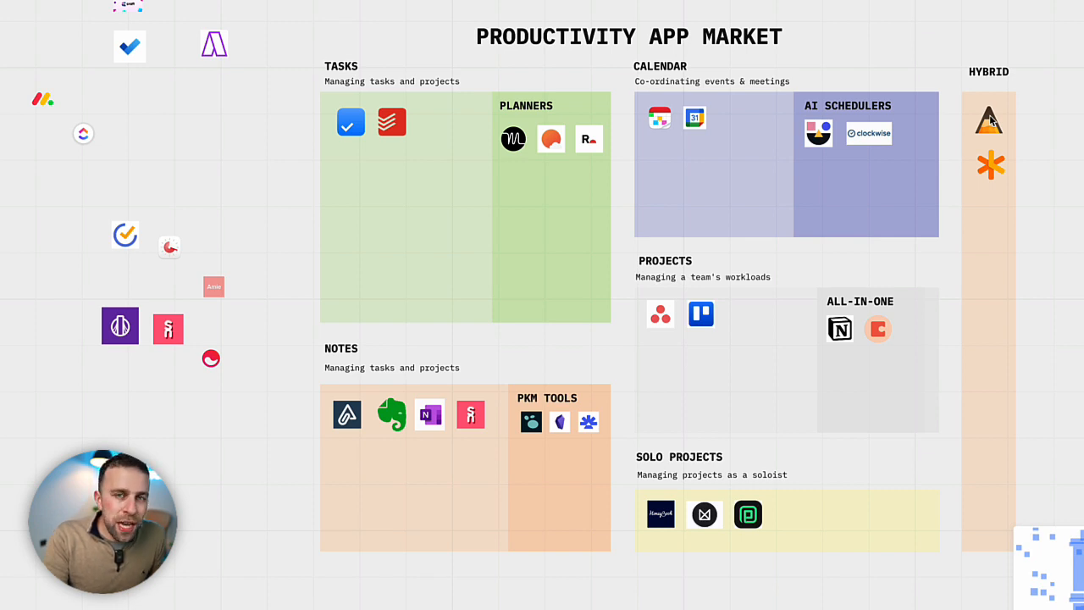
mouse_move(214, 314)
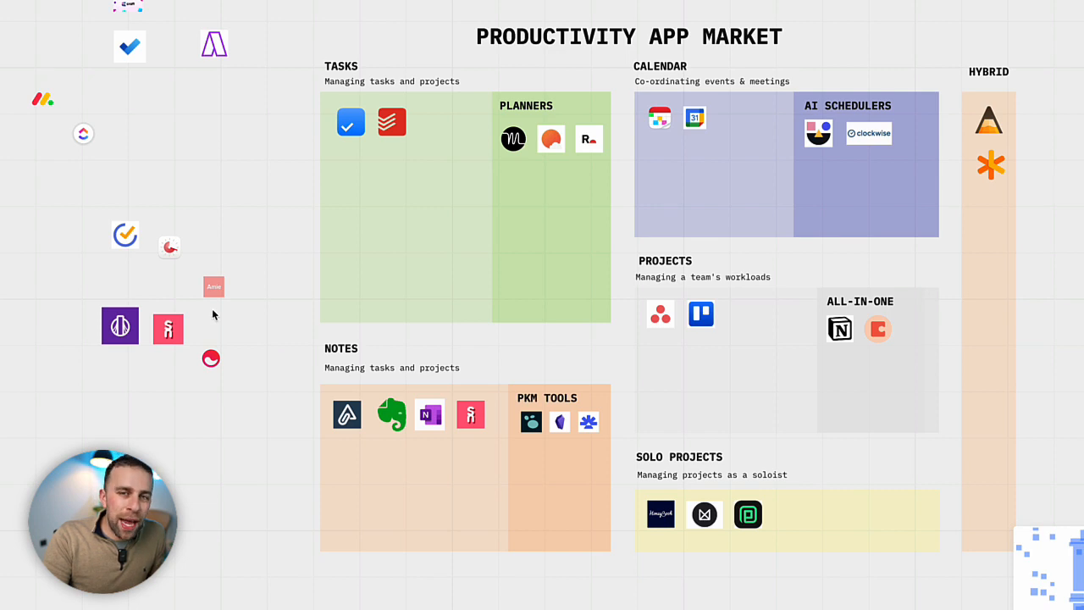
mouse_move(169, 339)
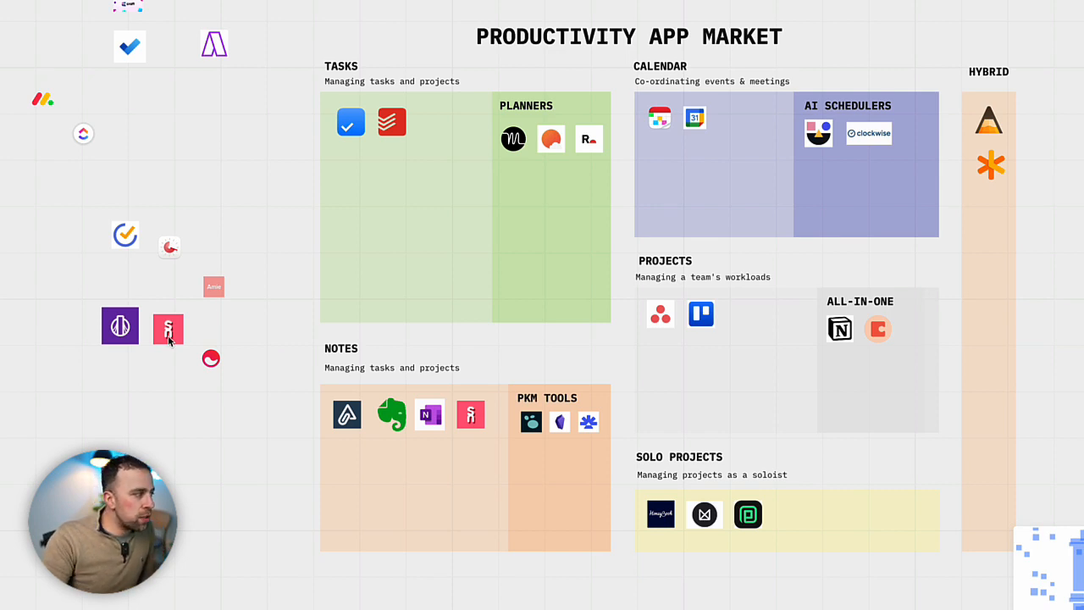
- Discard the duplicate pink figure logo and move the red circle logo into Notes
drag(168, 328, 535, 462)
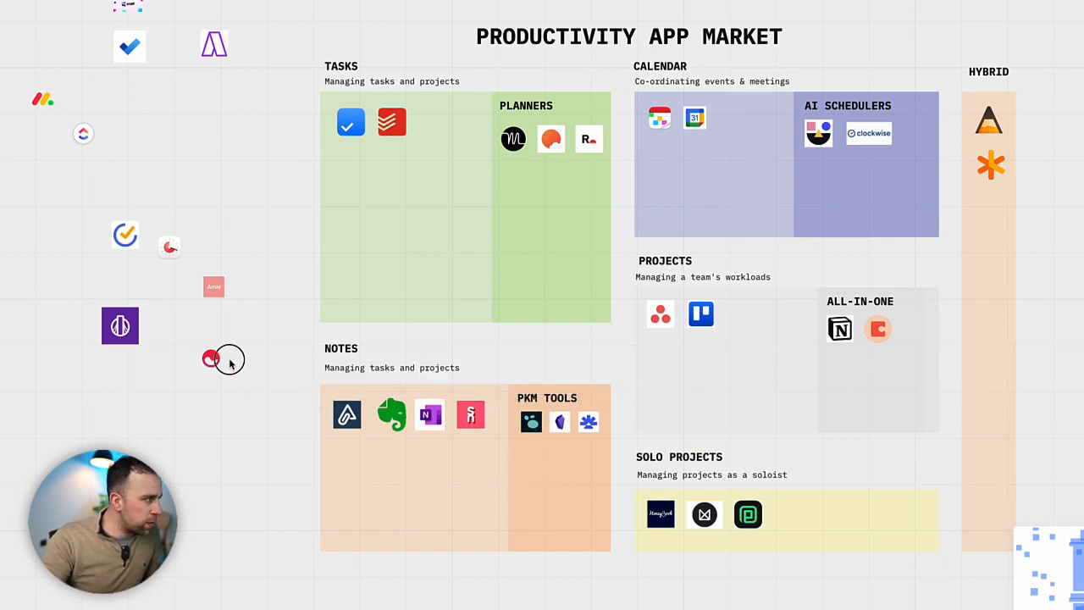
drag(211, 359, 342, 444)
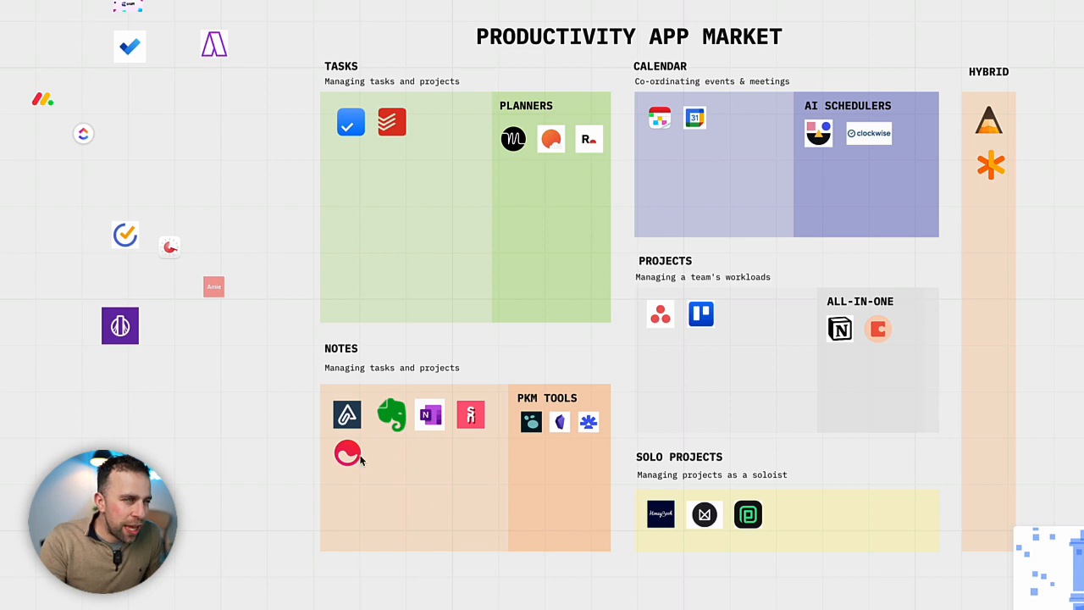
mouse_move(687, 342)
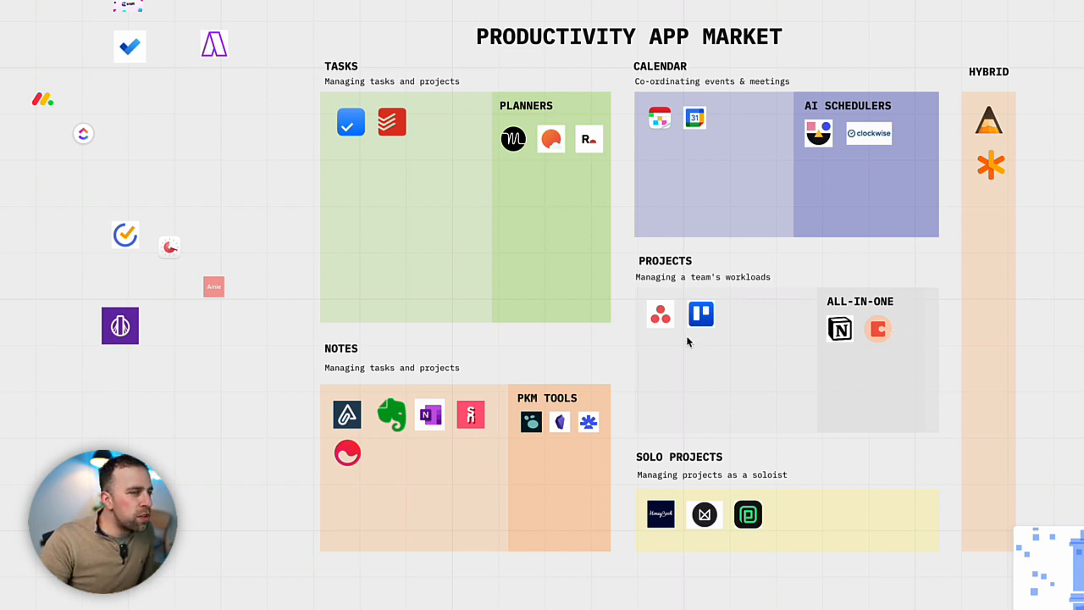
mouse_move(556, 376)
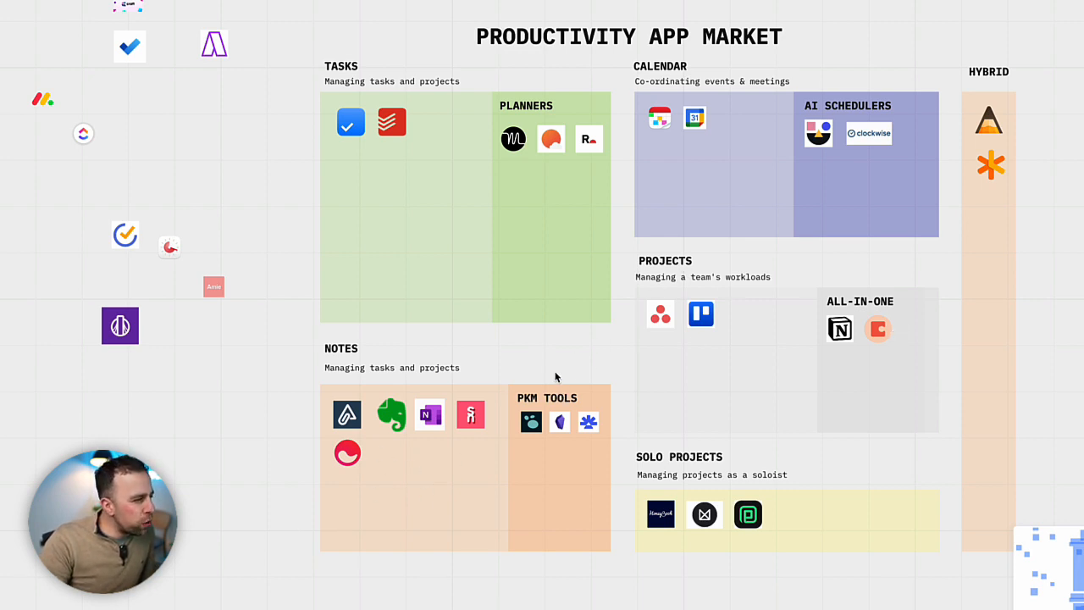
mouse_move(477, 116)
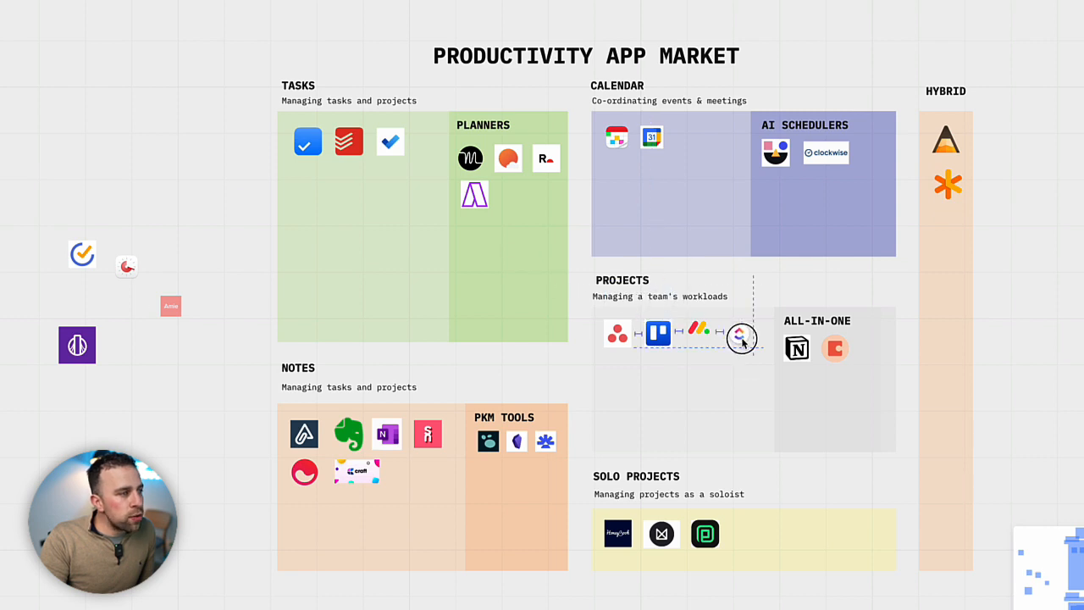
- Finish the Projects logo and place the purple and pink logos in Calendar
click(704, 333)
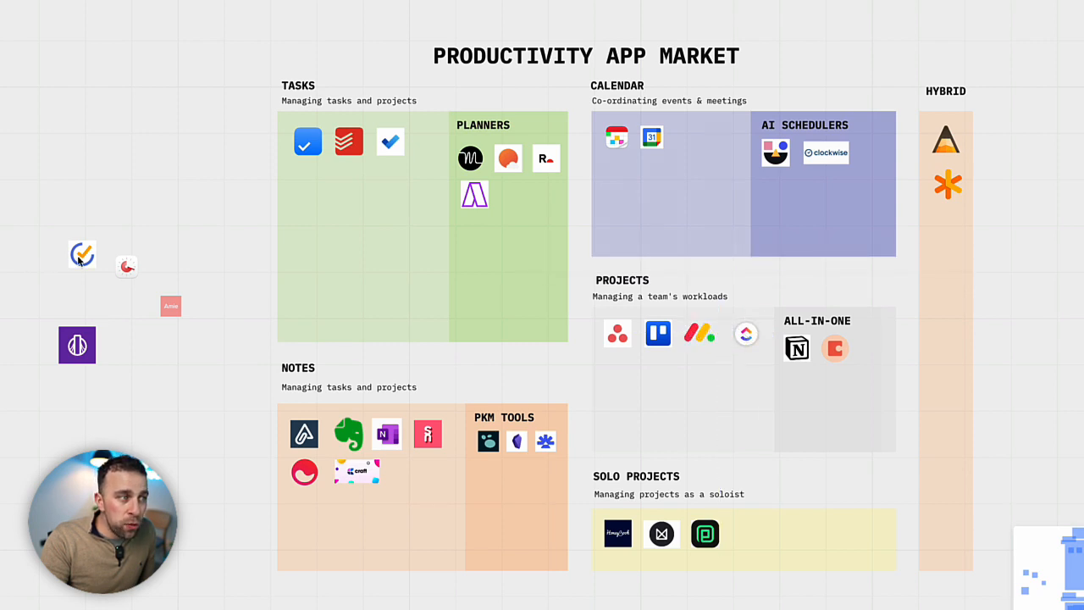
drag(78, 346, 694, 144)
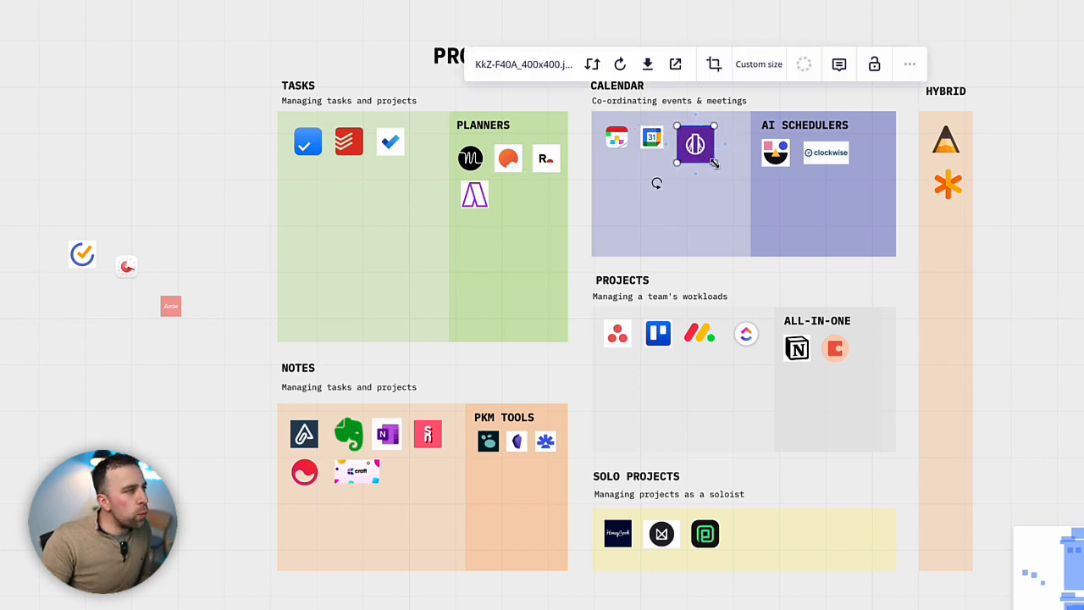
click(229, 179)
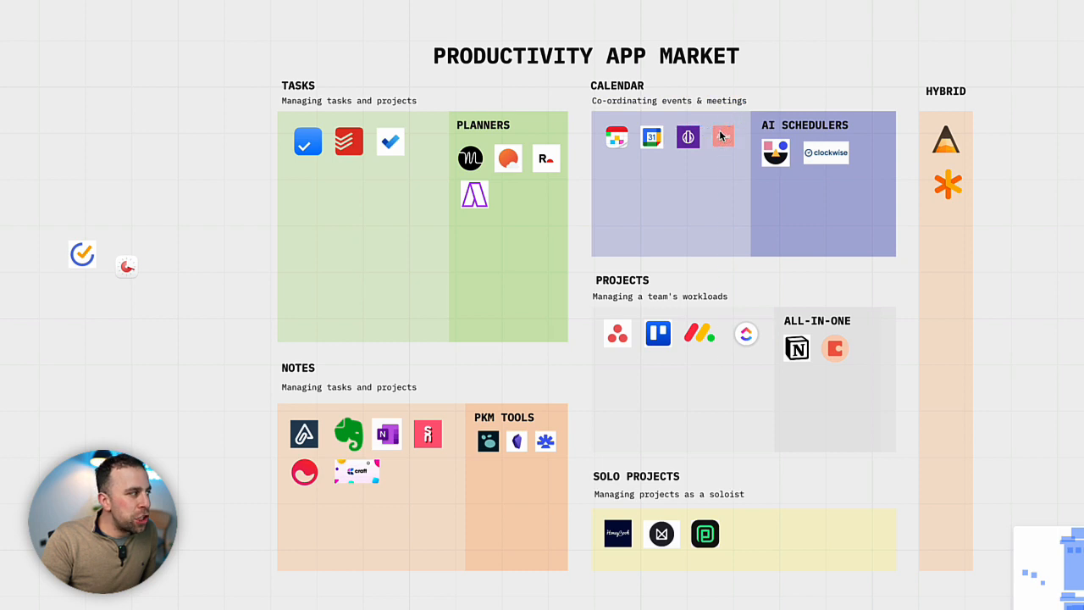
click(723, 137)
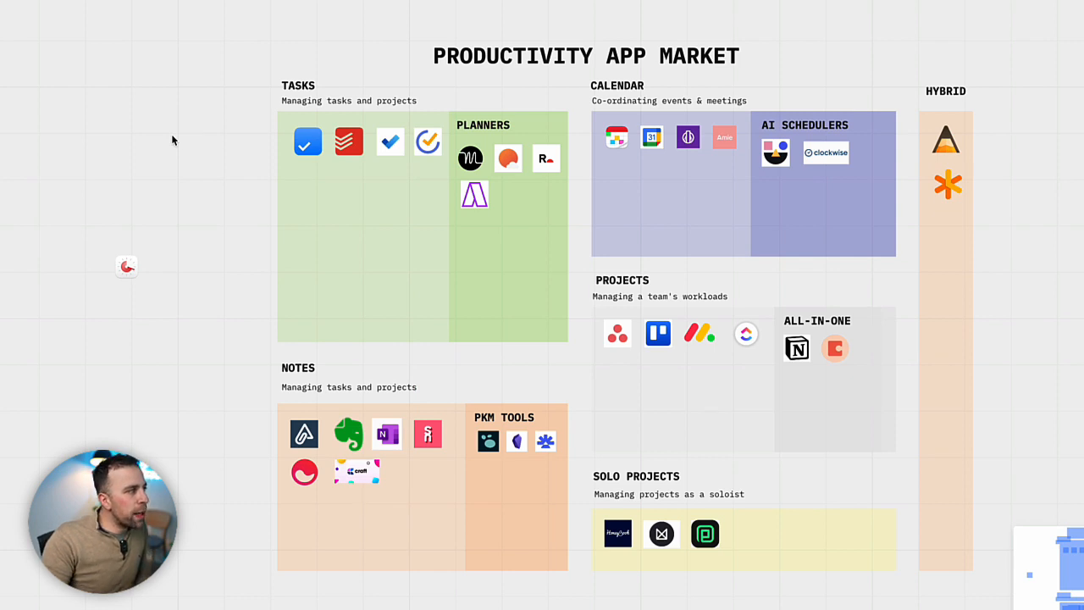
mouse_move(127, 268)
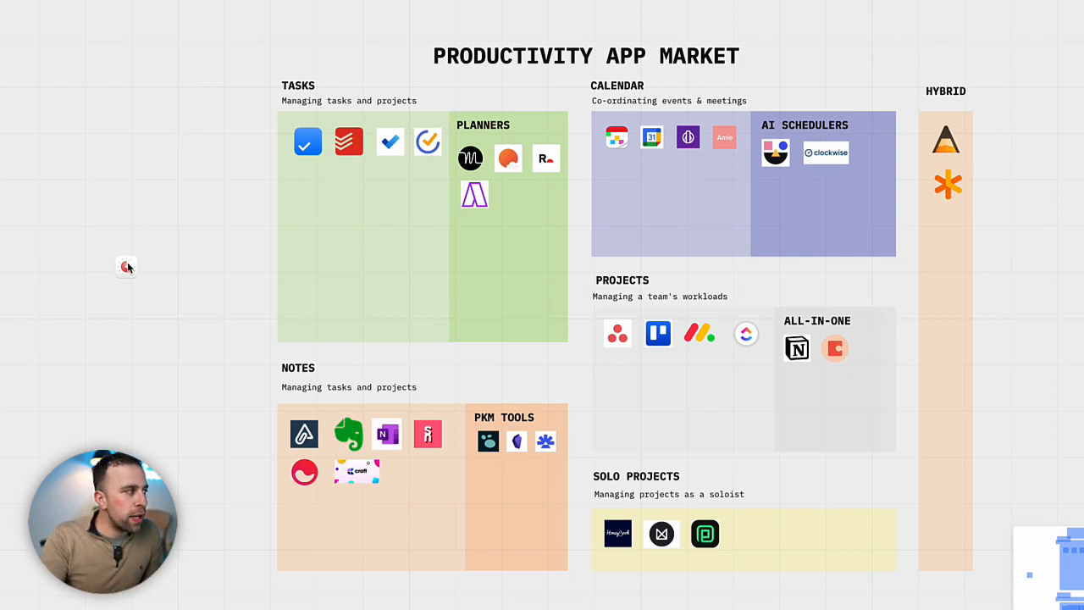
- Move the last small red logo into the Hybrid zone below the asterisk
click(126, 266)
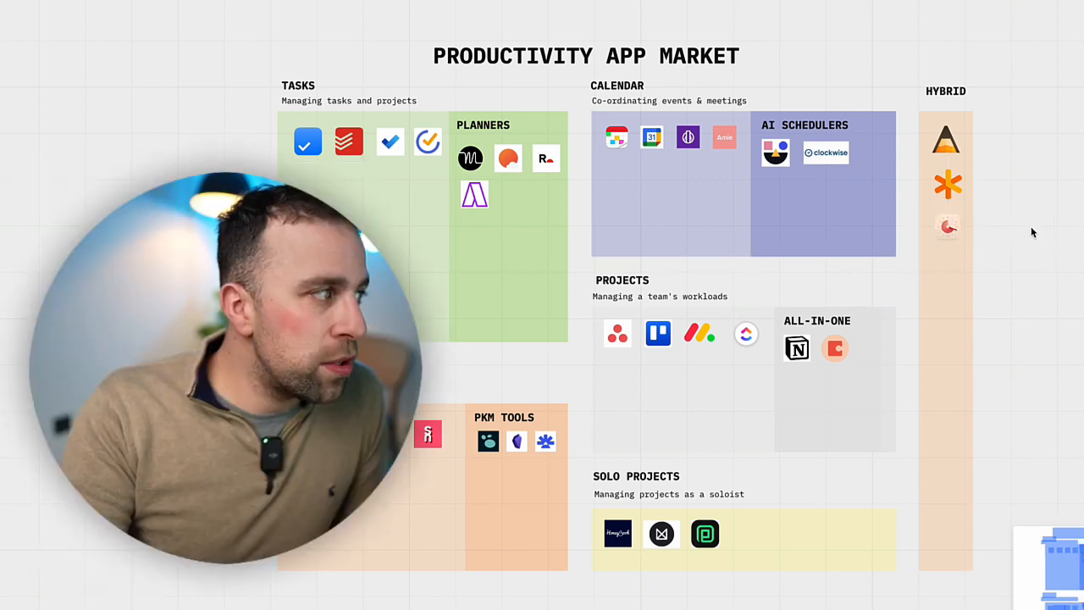
mouse_move(1024, 252)
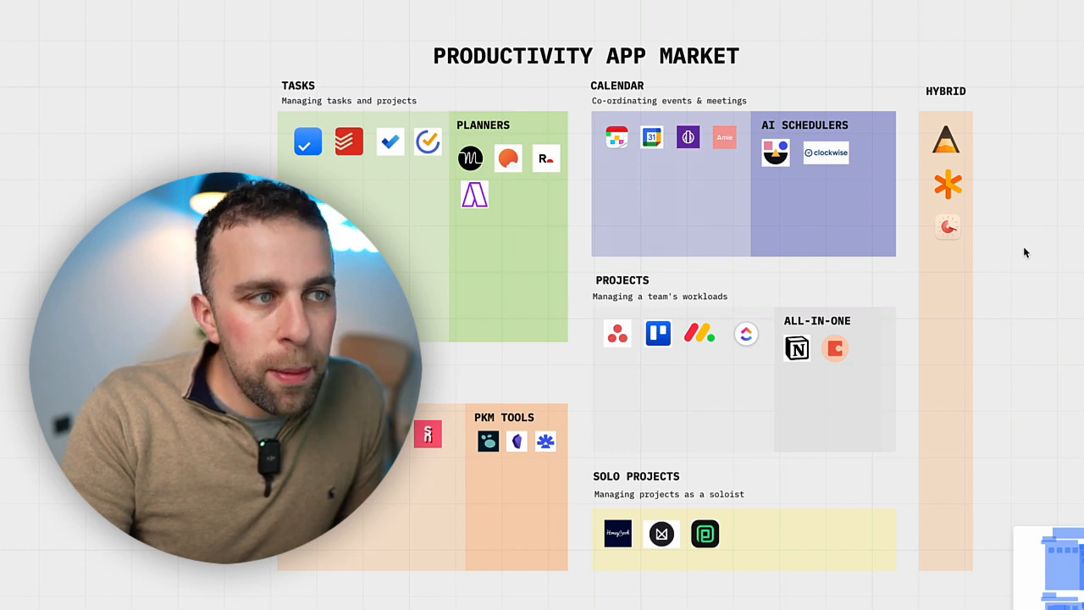